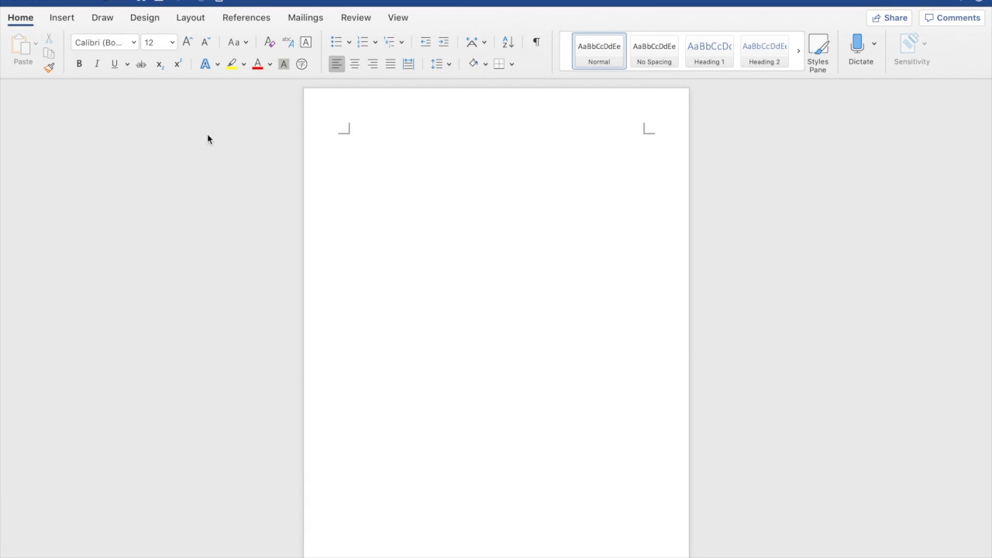
Step: Switch the blank page's orientation from portrait to Landscape
left_click(350, 131)
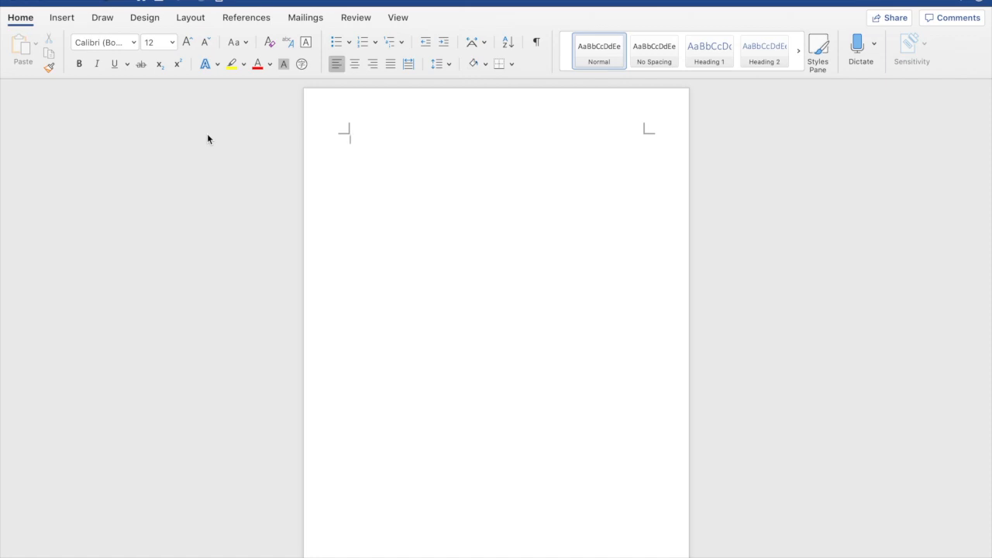
mouse_move(196, 132)
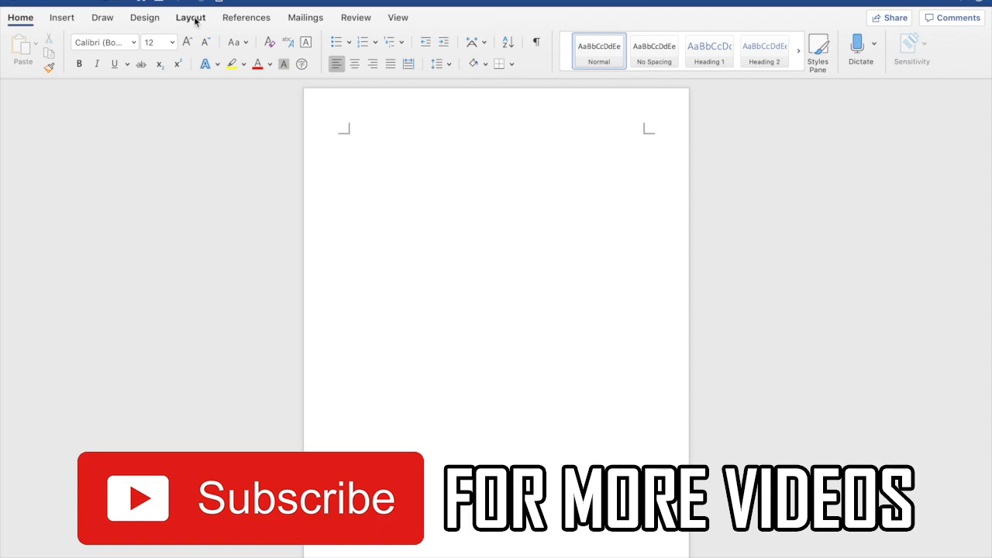
left_click(190, 17)
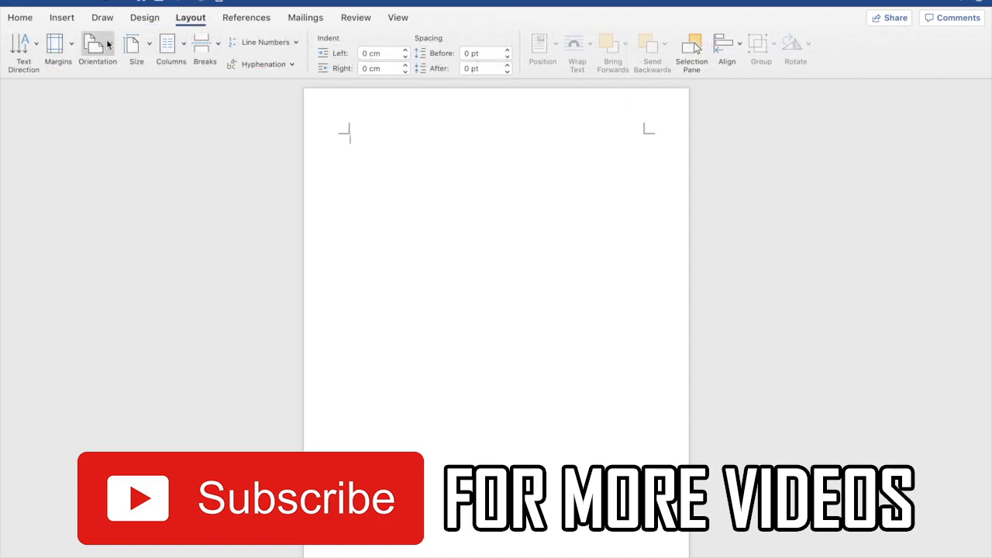
left_click(97, 46)
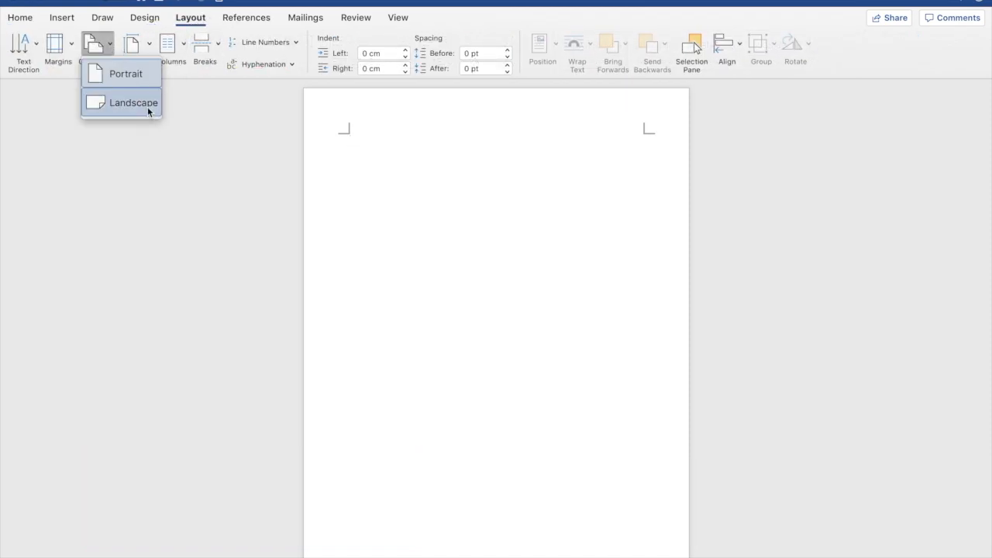
left_click(133, 103)
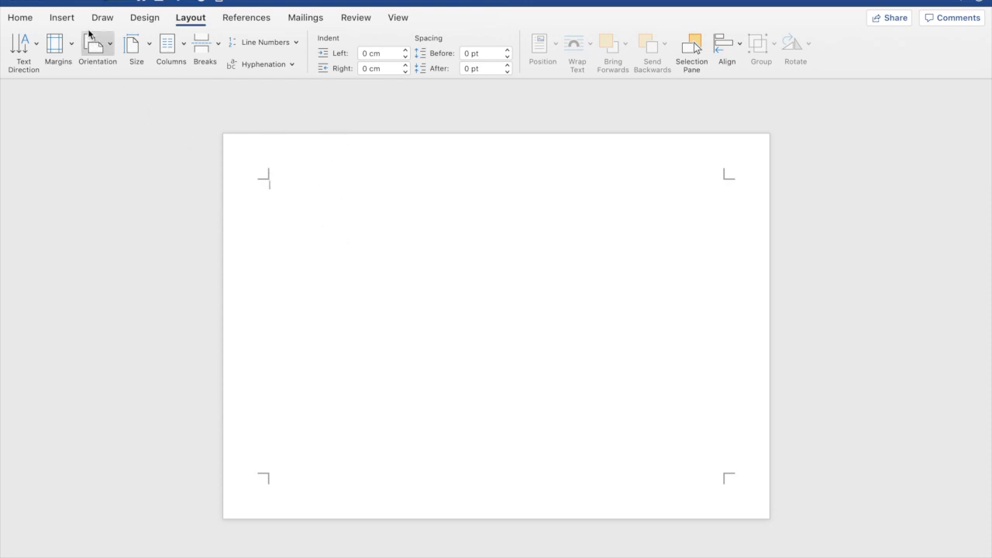
Step: Insert an Oval shape as a large circle on the left side of the page
left_click(62, 17)
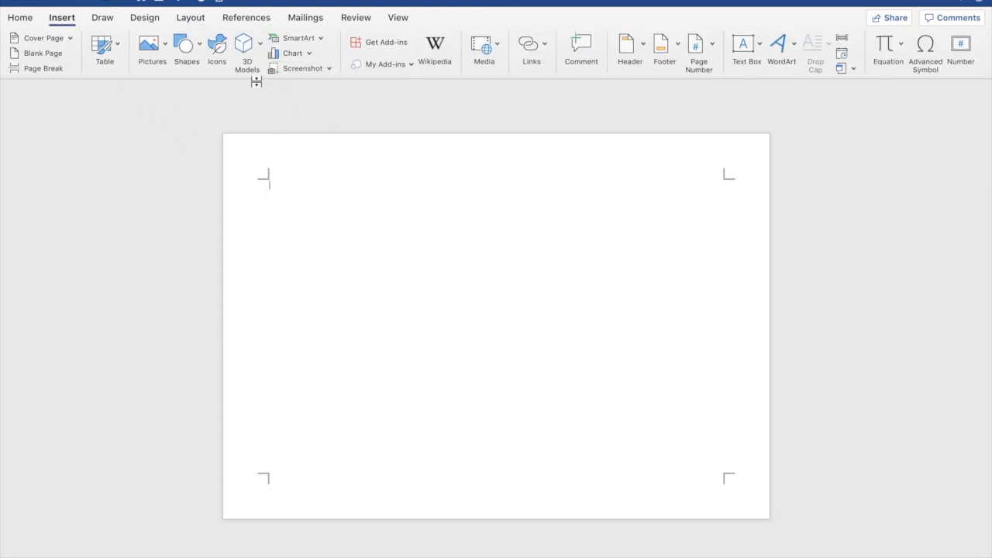
left_click(186, 45)
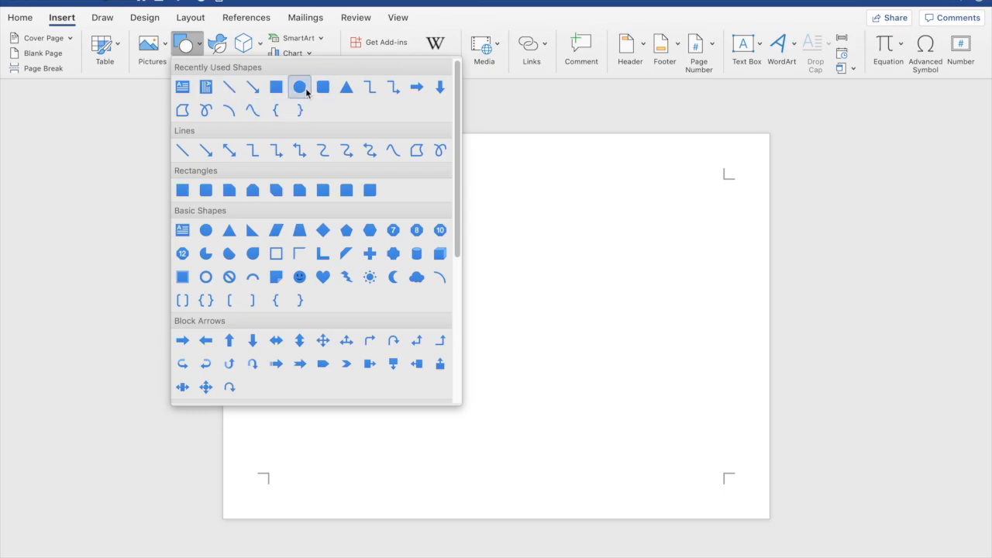
left_click(300, 87)
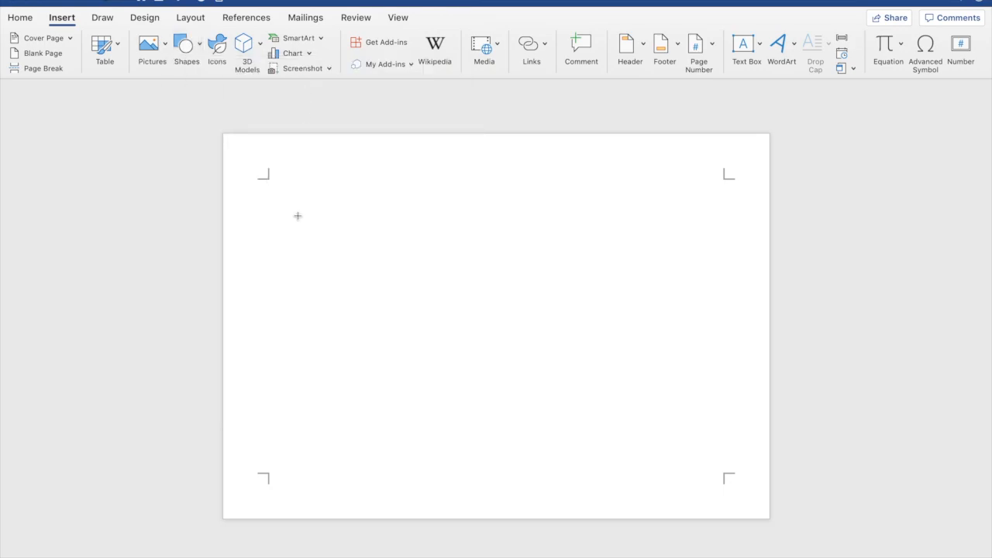
left_click_drag(298, 221, 542, 454)
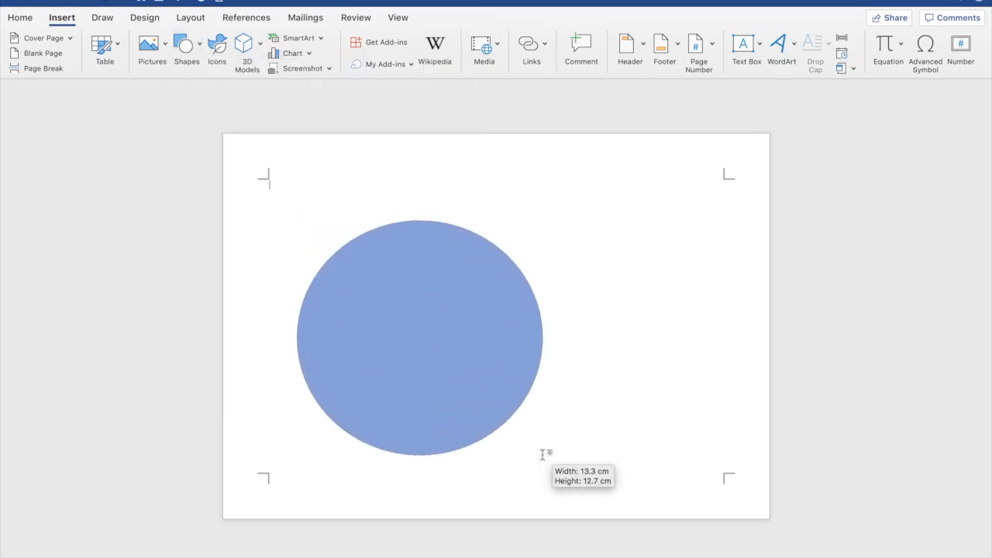
left_click(422, 339)
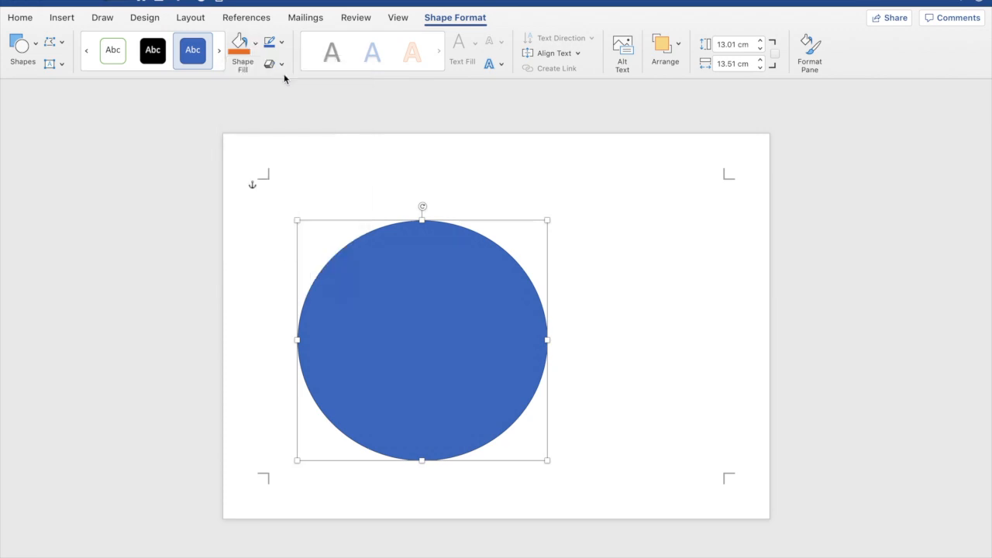
Step: Set the circle's Shape Fill to No Fill and its outline to black
left_click(282, 42)
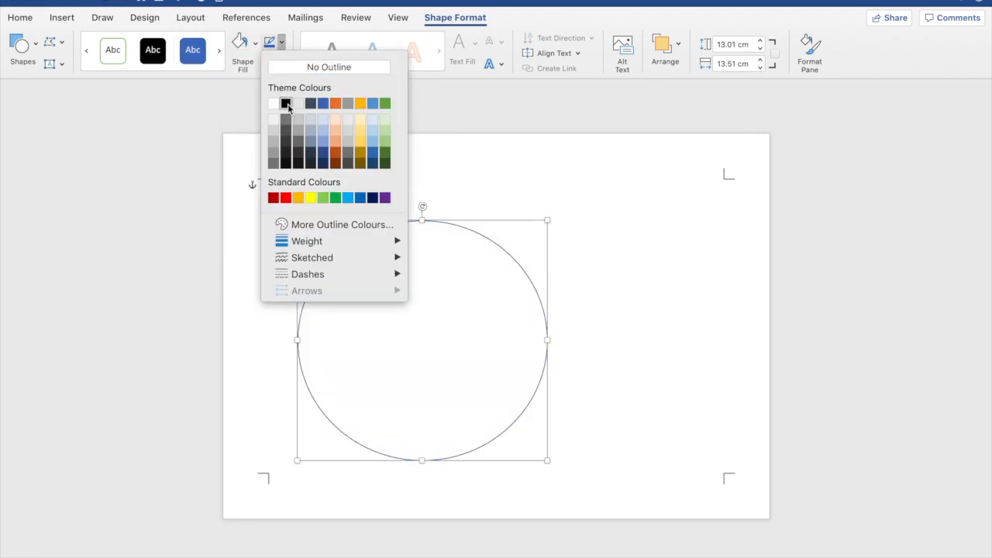
left_click(285, 103)
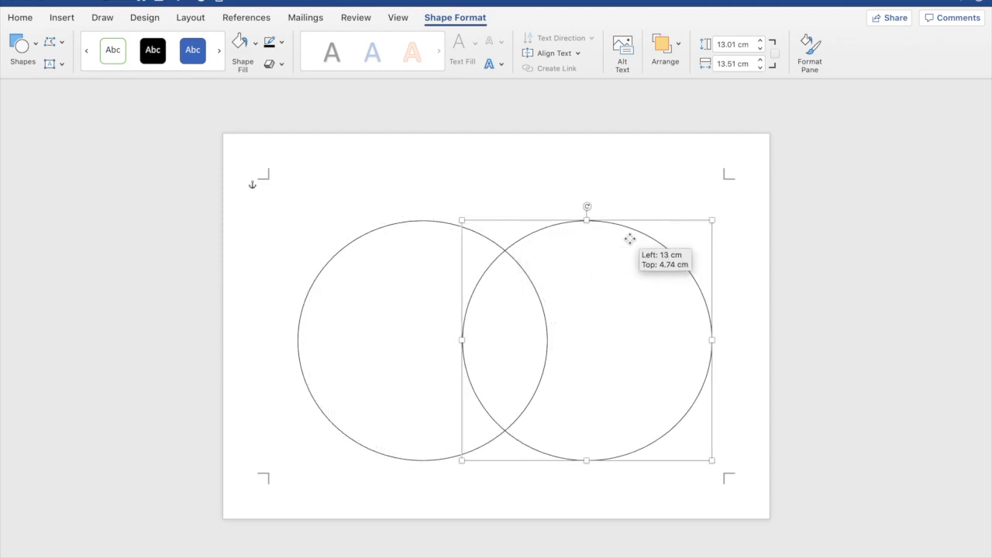
Step: Shift the second outline circle left to overlap the first circle
left_click_drag(632, 236, 609, 239)
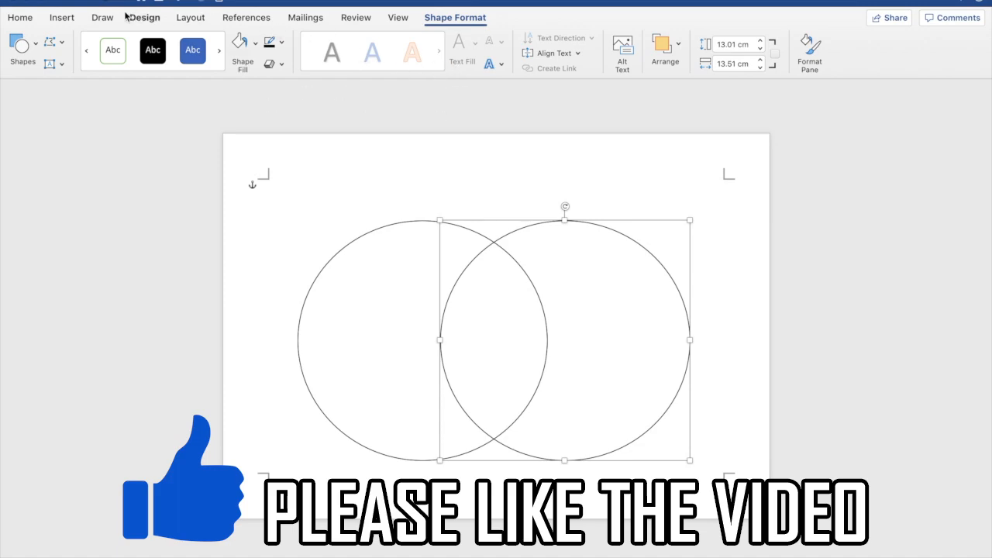
left_click(61, 17)
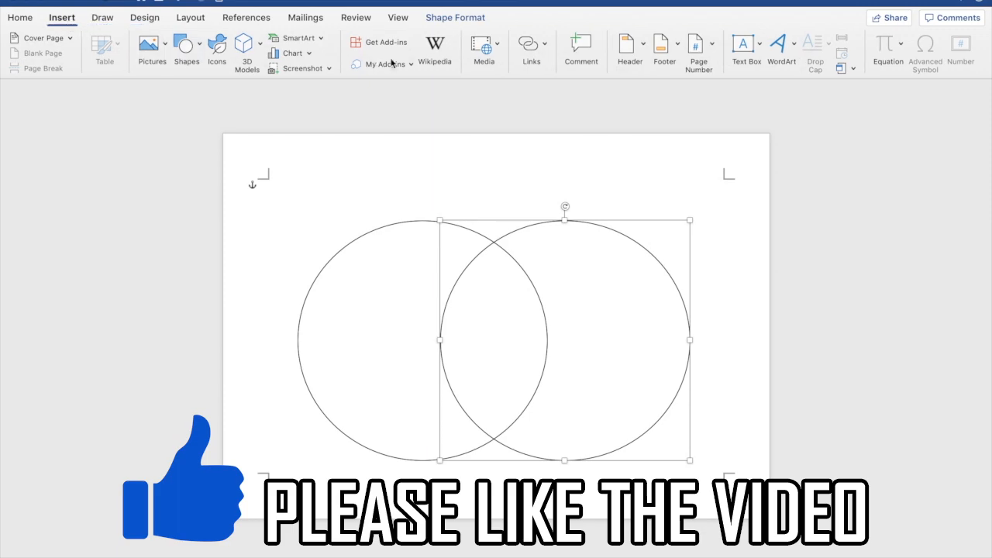
Step: Draw a horizontal text box above the left circle
left_click(743, 43)
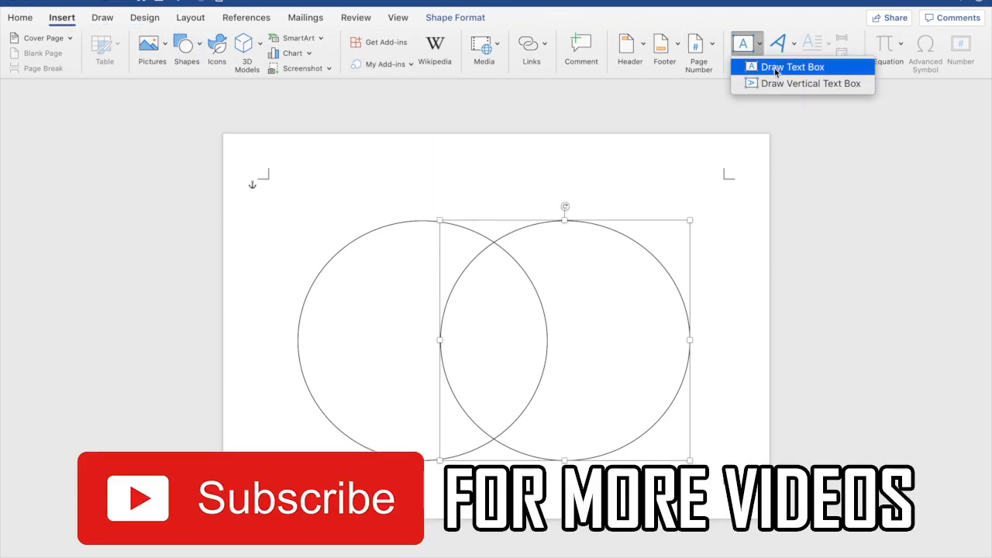
left_click(792, 67)
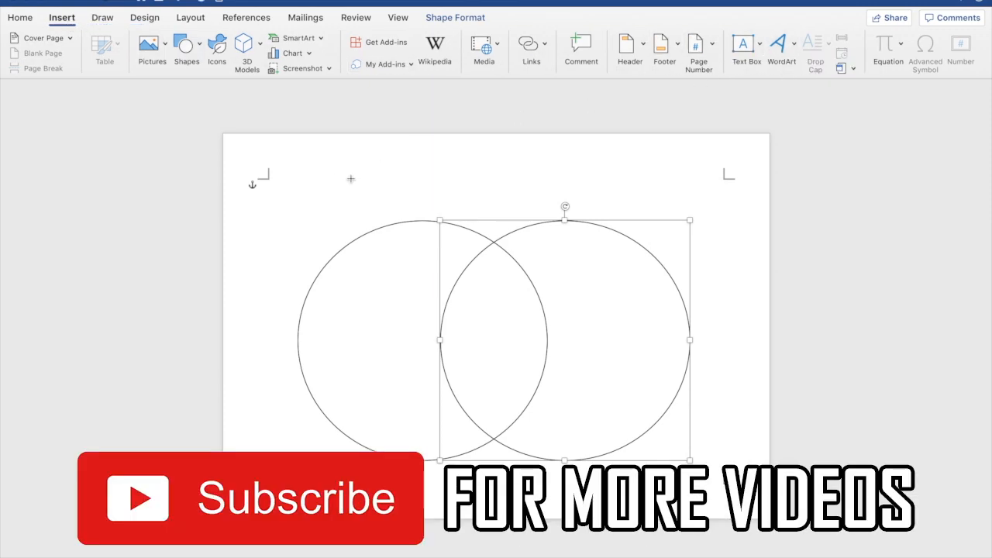
left_click_drag(329, 177, 490, 210)
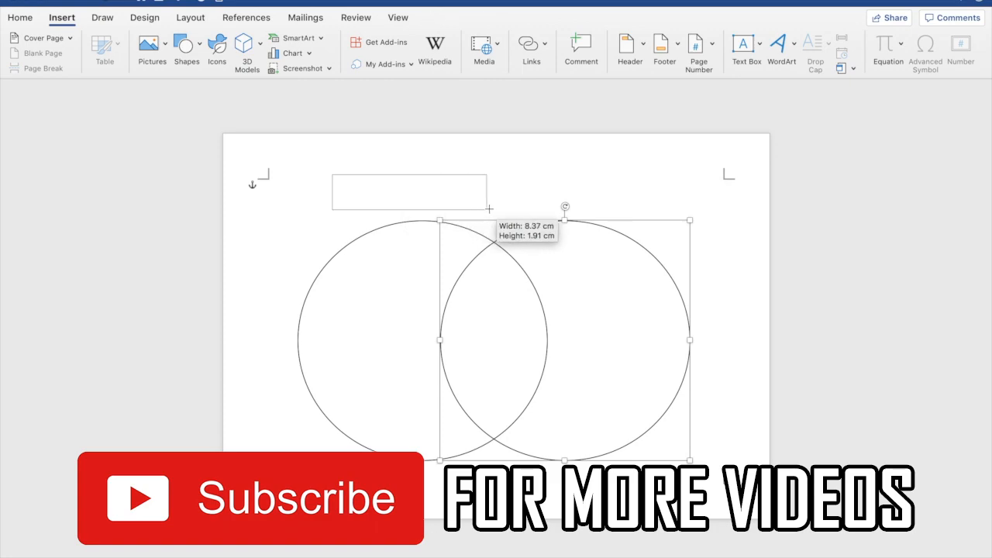